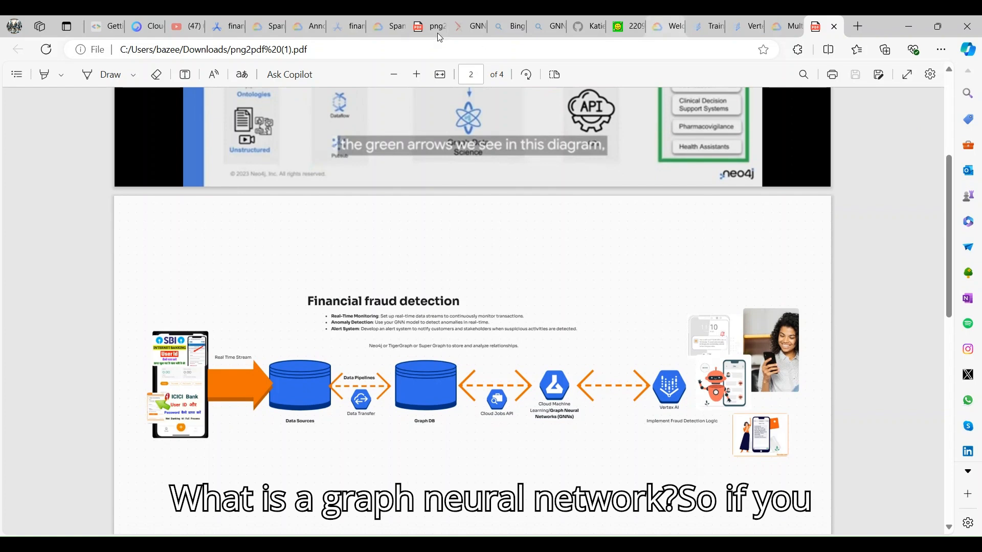
View the arXiv GNN anomaly detection paper, then return to the fraud detection PDF
left_click(457, 26)
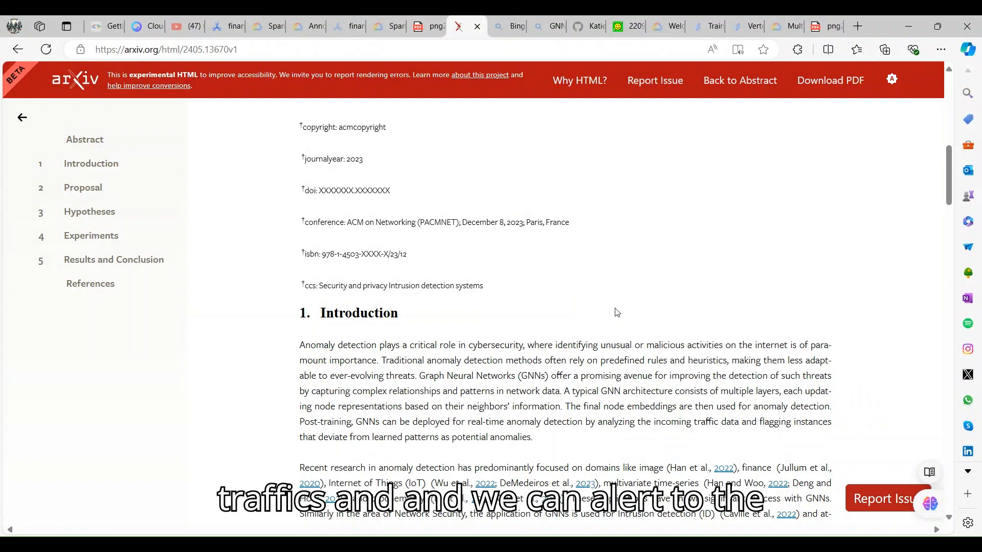
mouse_move(826, 144)
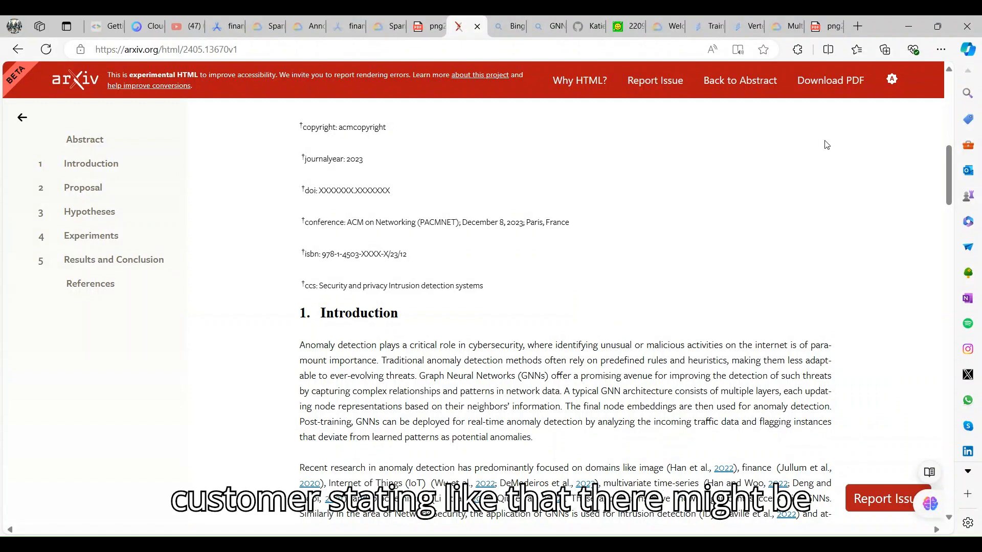
left_click(814, 26)
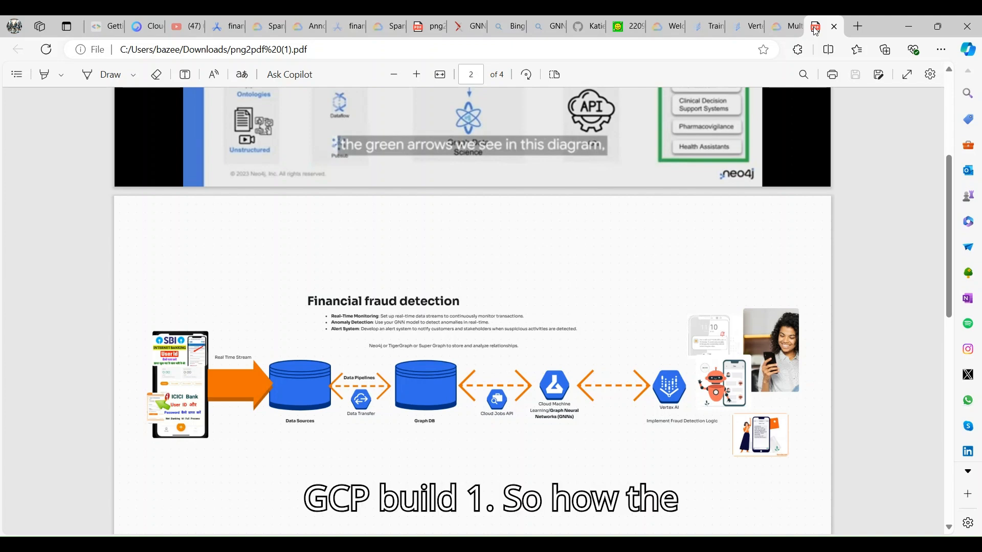
mouse_move(365, 23)
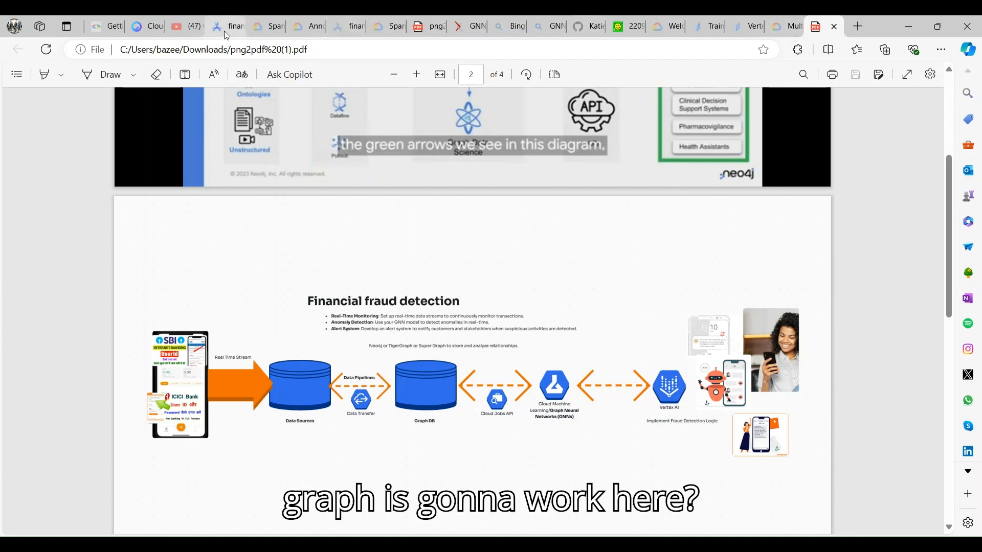
Leave the fraud detection PDF for the Google Cloud Spanner console
left_click(227, 26)
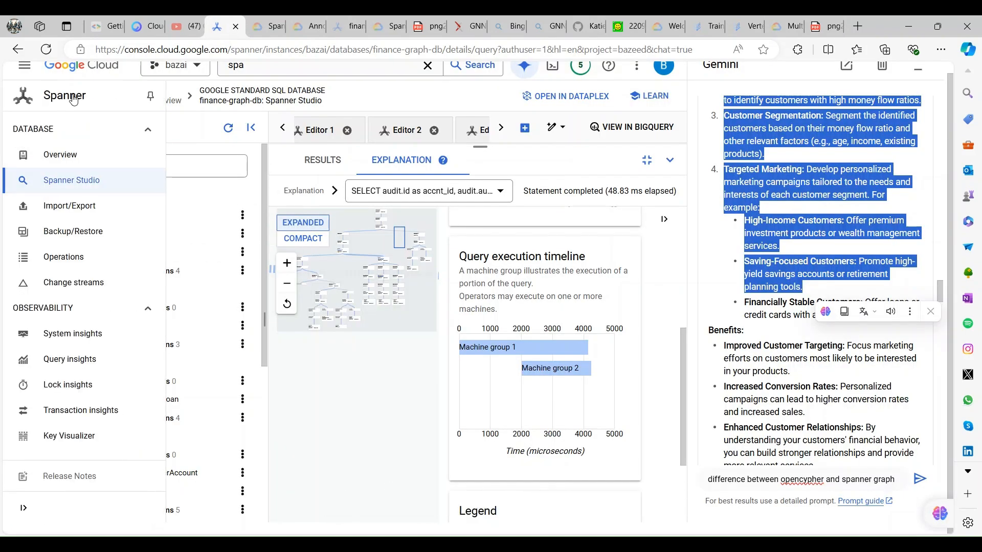
Open finance-graph-db in the Spanner Graph demo instance and scroll to its tables
left_click(64, 95)
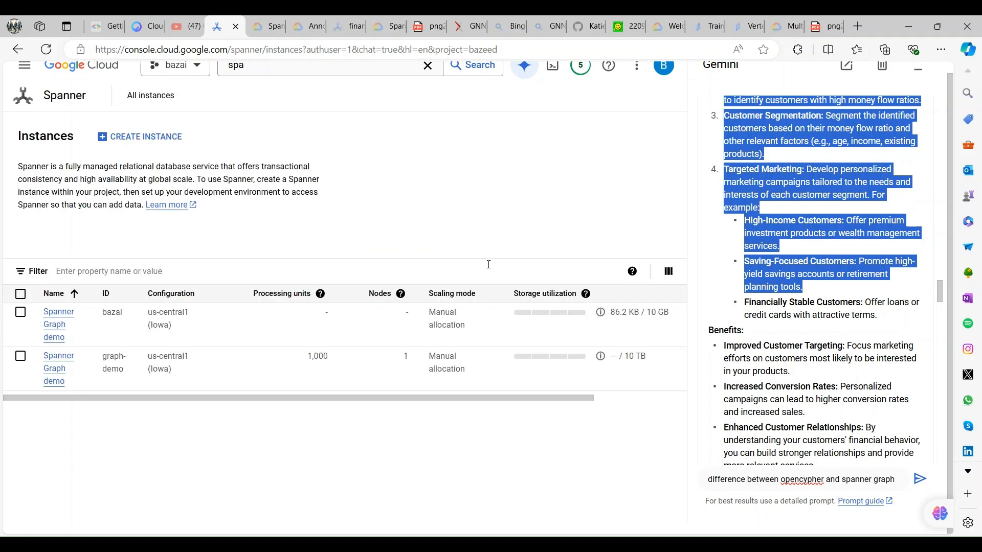
left_click(58, 312)
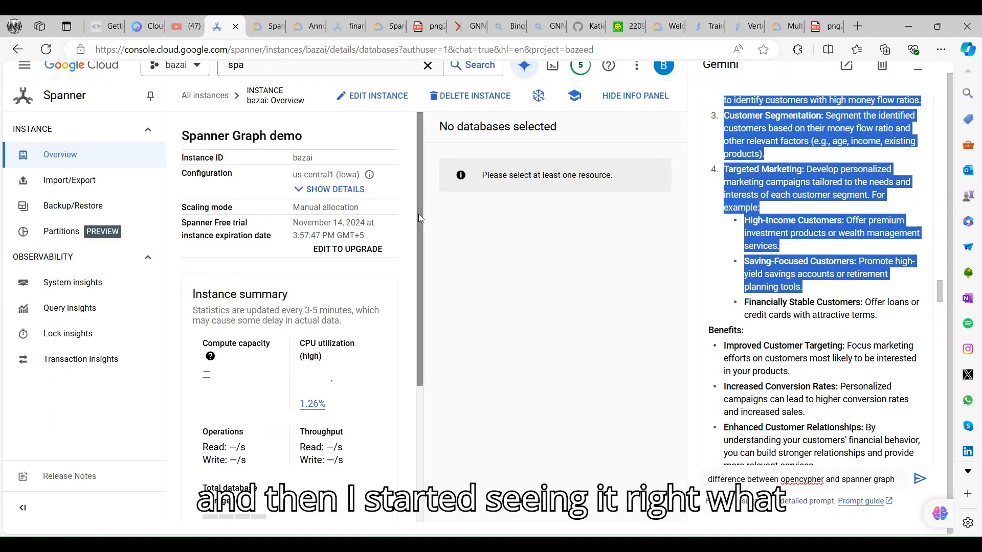
scroll("down", 3)
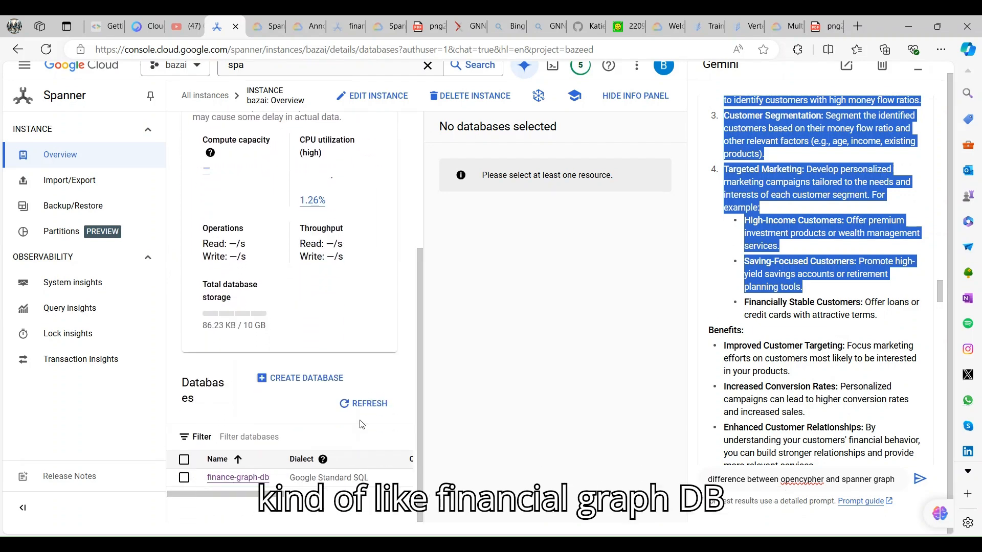
left_click(238, 477)
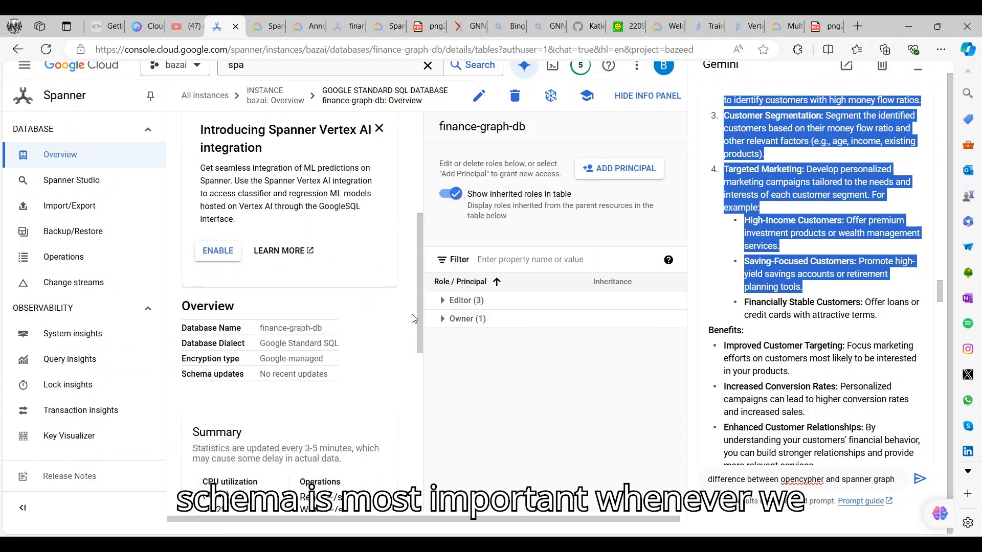
scroll("down", 3)
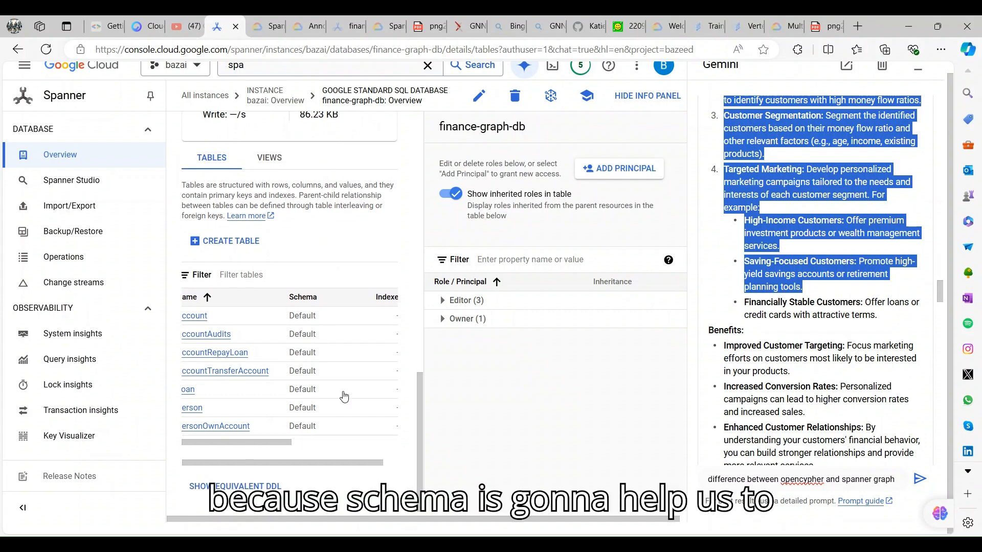
mouse_move(918, 69)
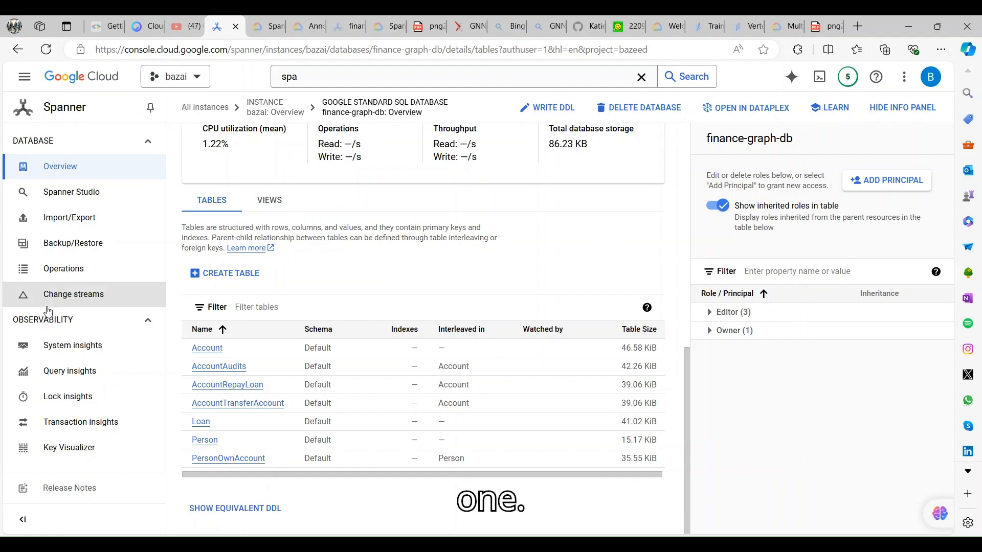
mouse_move(70, 192)
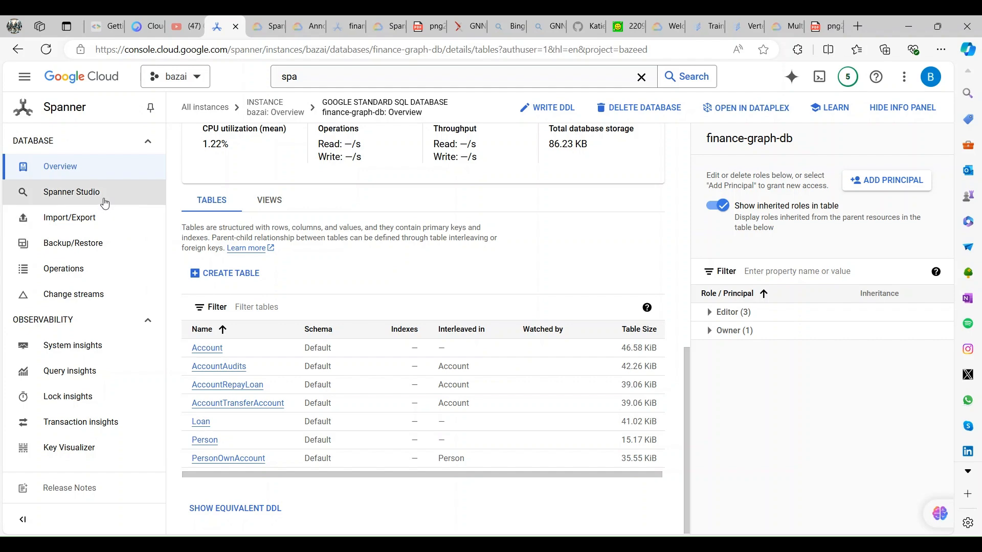
Open Spanner Studio and select the saved shortest-path query from account 75 to 199
left_click(71, 192)
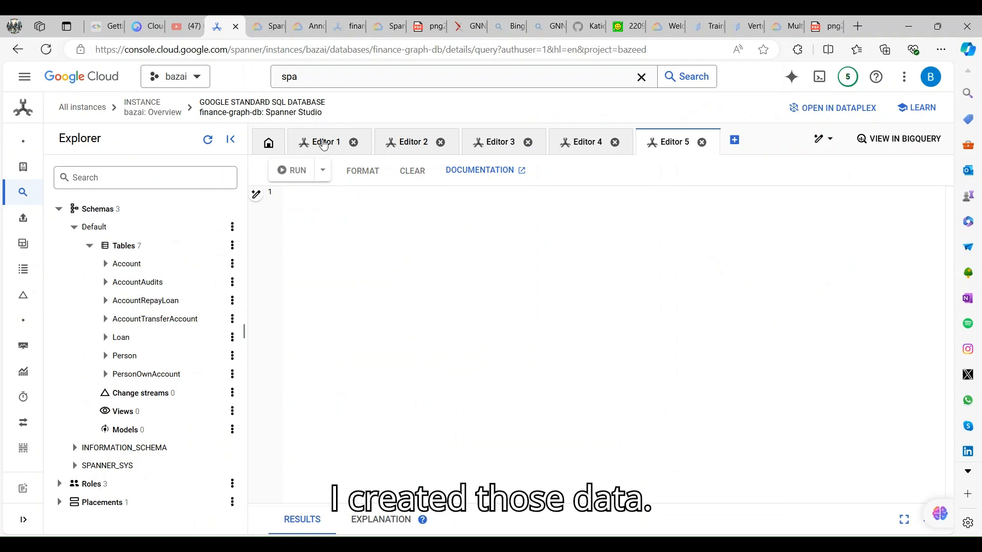
left_click(323, 141)
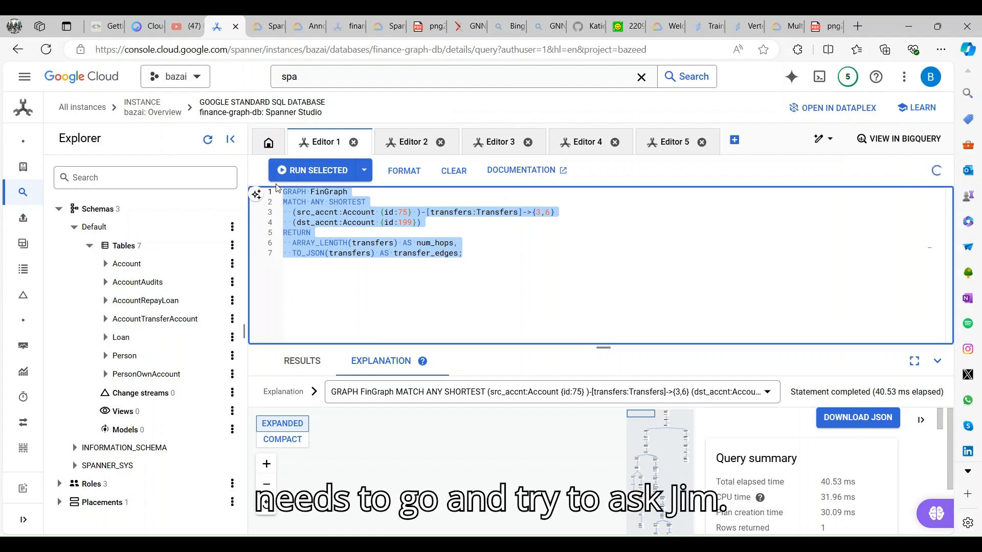
Have Gemini explain the shortest-path query and read through to its summary
left_click(790, 76)
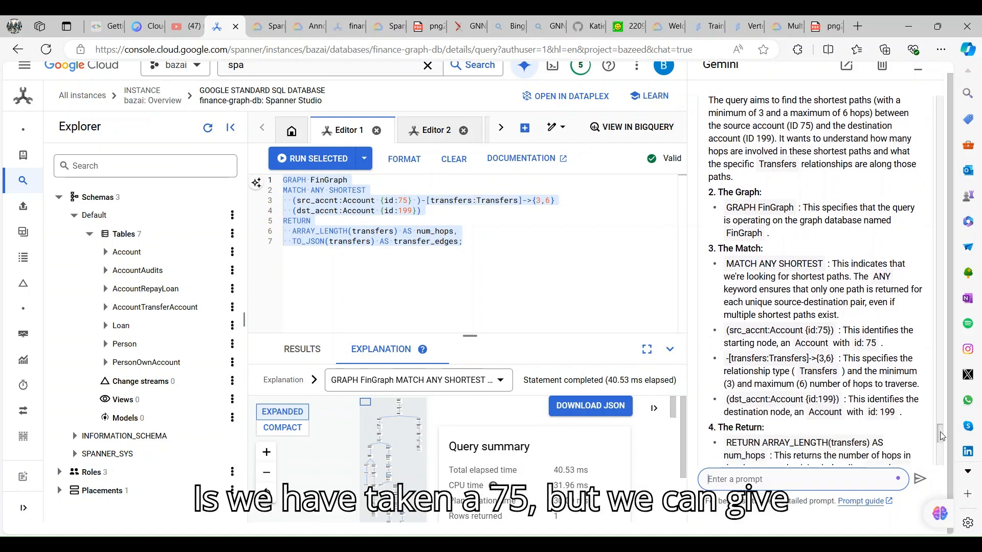
scroll("down", 3)
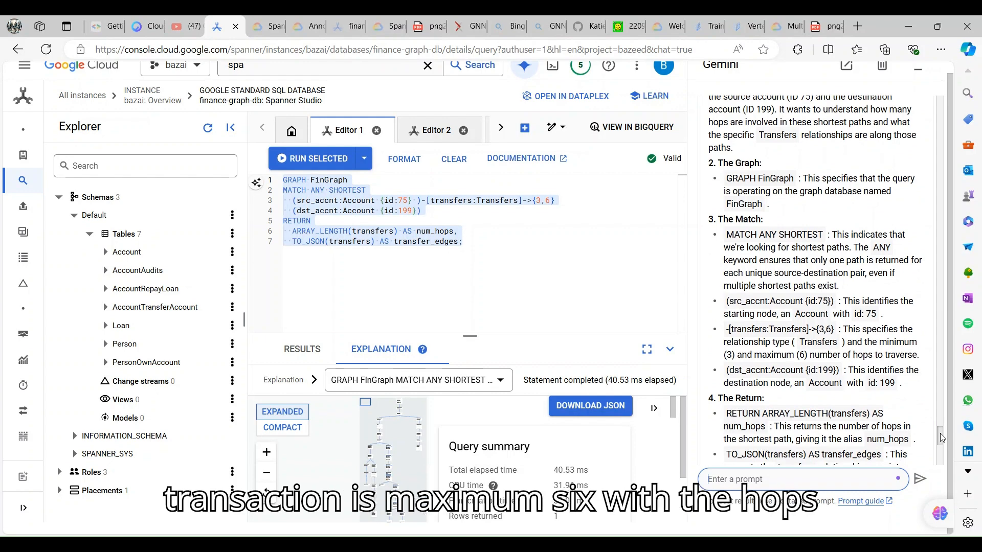
scroll("down", 3)
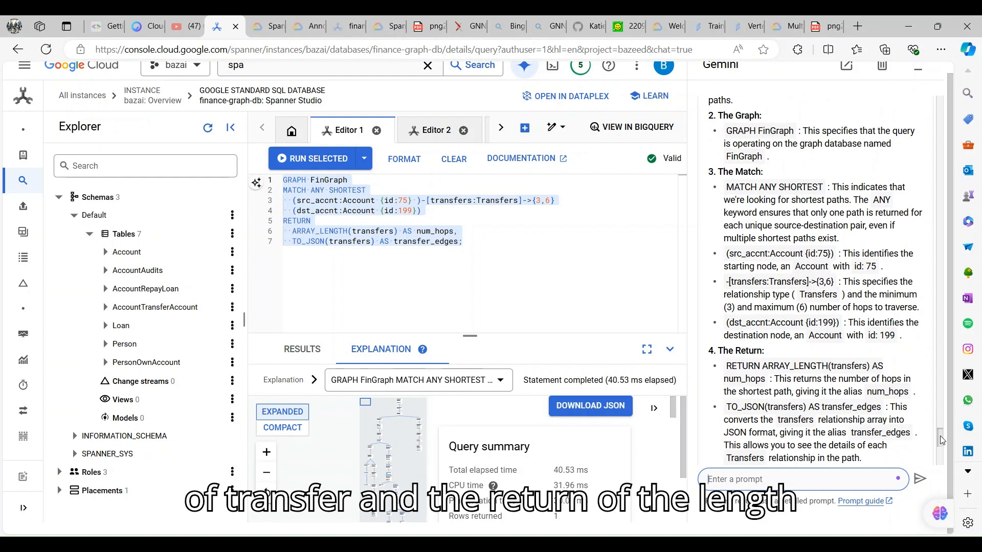
scroll("down", 3)
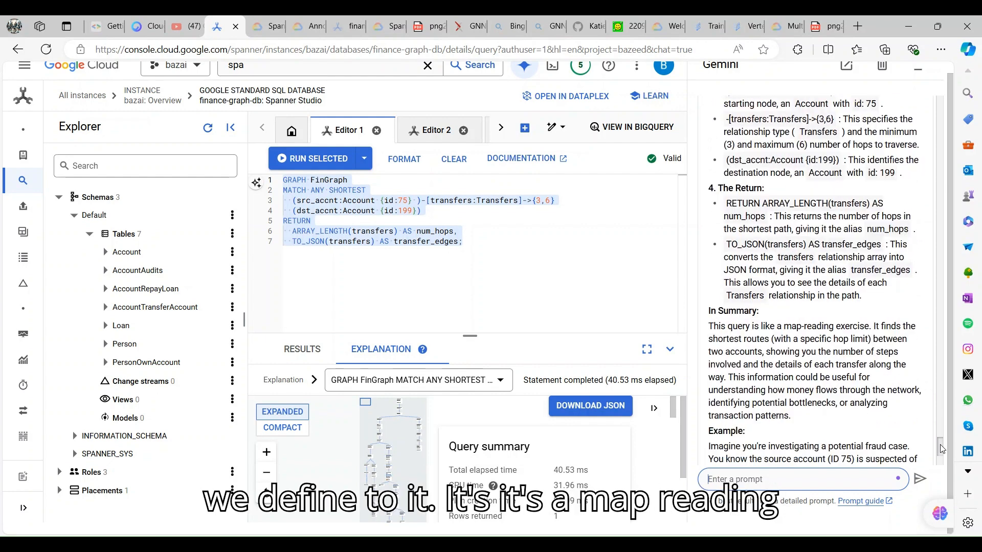
scroll("down", 3)
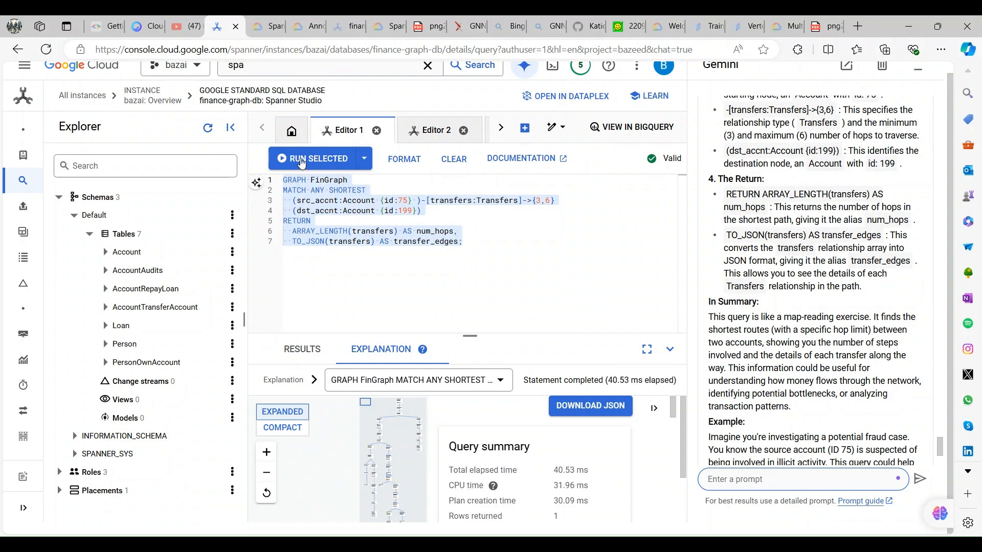
Rerun the shortest-path query (49.93 ms) and show its execution plan
left_click(312, 158)
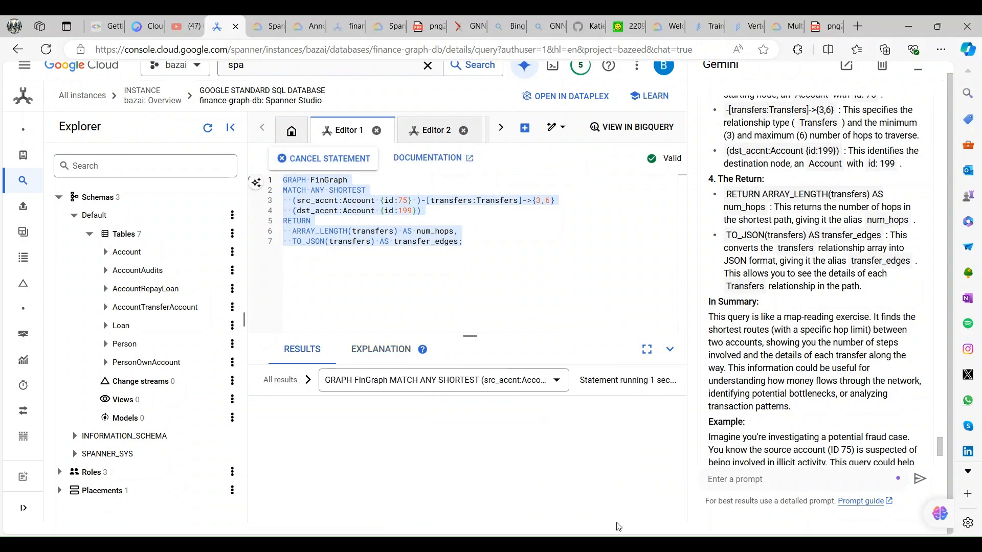
left_click(322, 158)
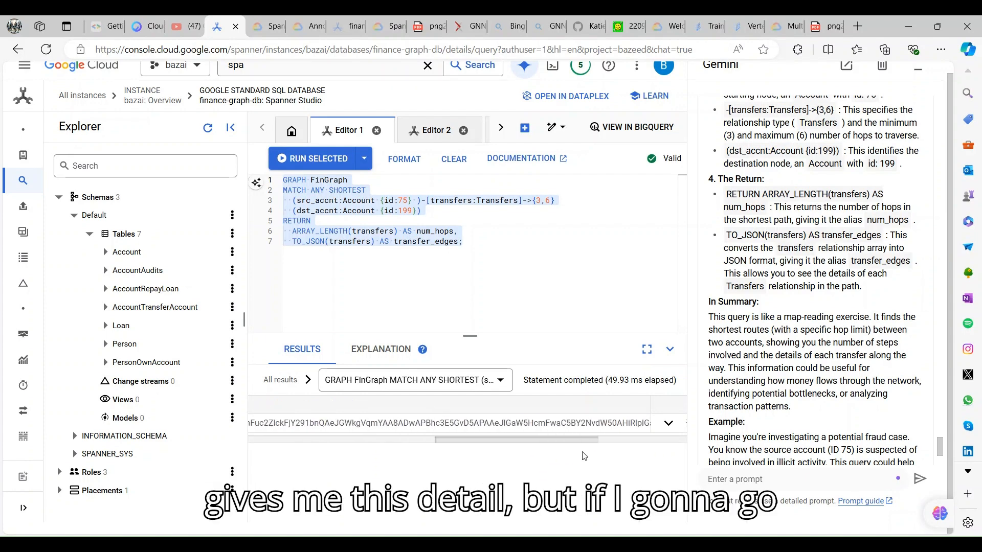
left_click(380, 349)
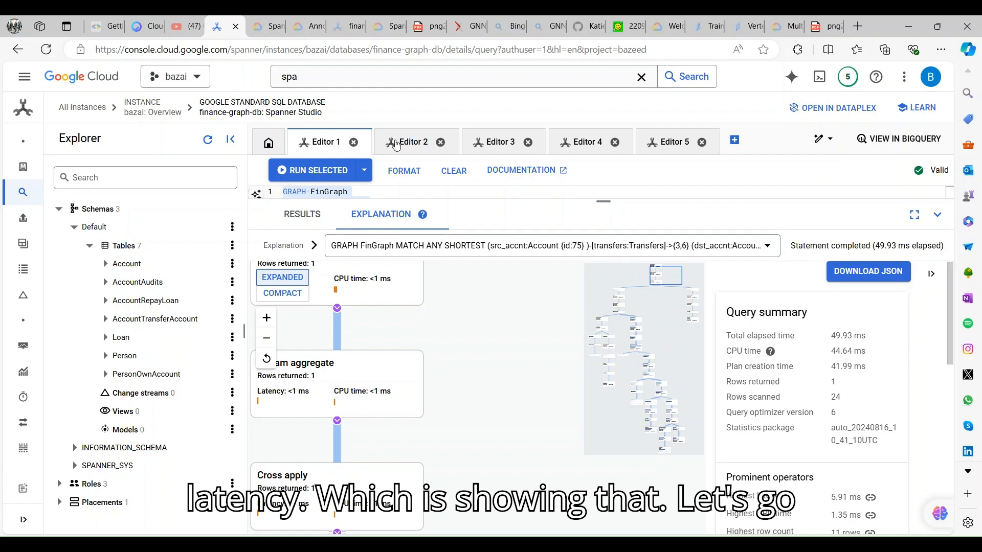
Have Gemini explain the Jacoby loan-repayment query, then rerun it to list repayment rows
left_click(411, 141)
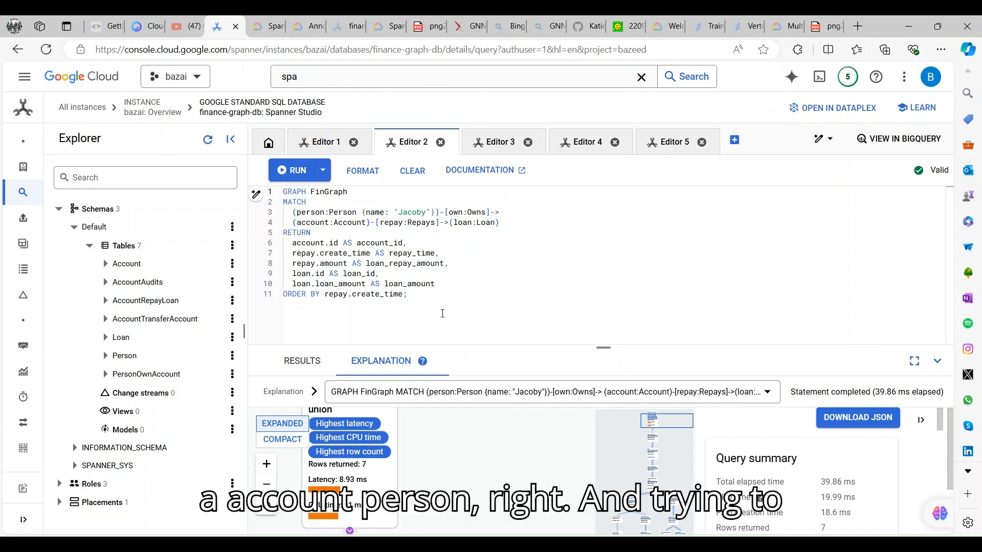
left_click_drag(285, 242, 407, 294)
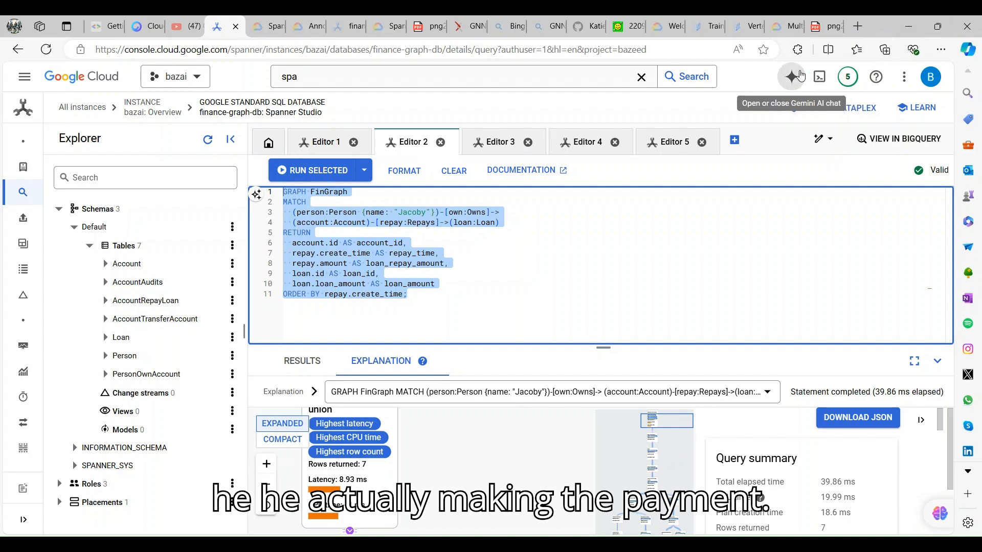
left_click(791, 77)
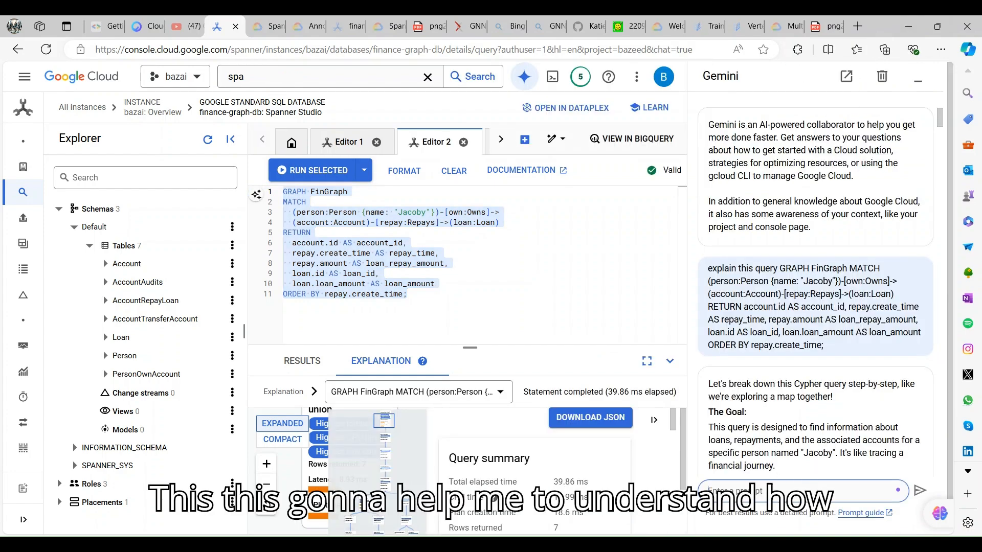
scroll("down", 3)
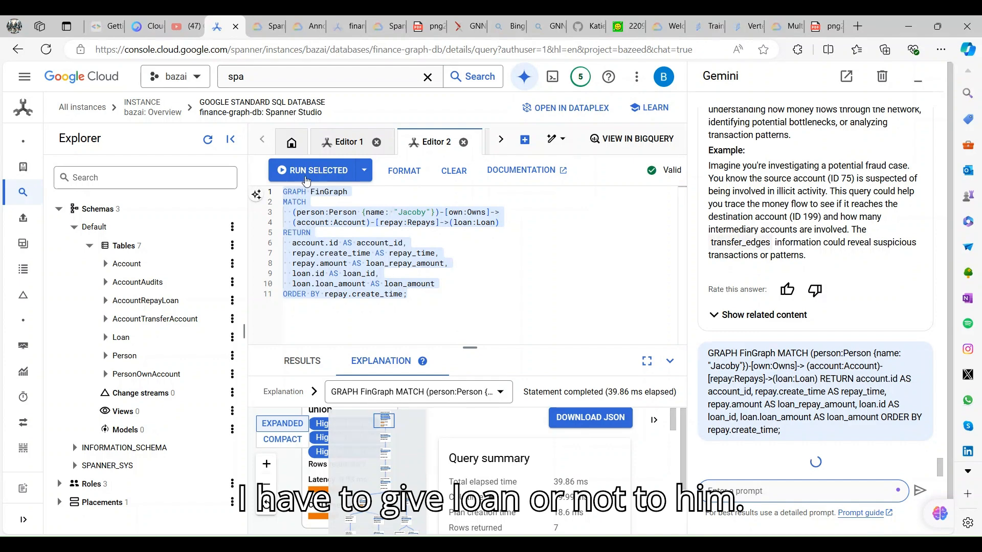
left_click(314, 169)
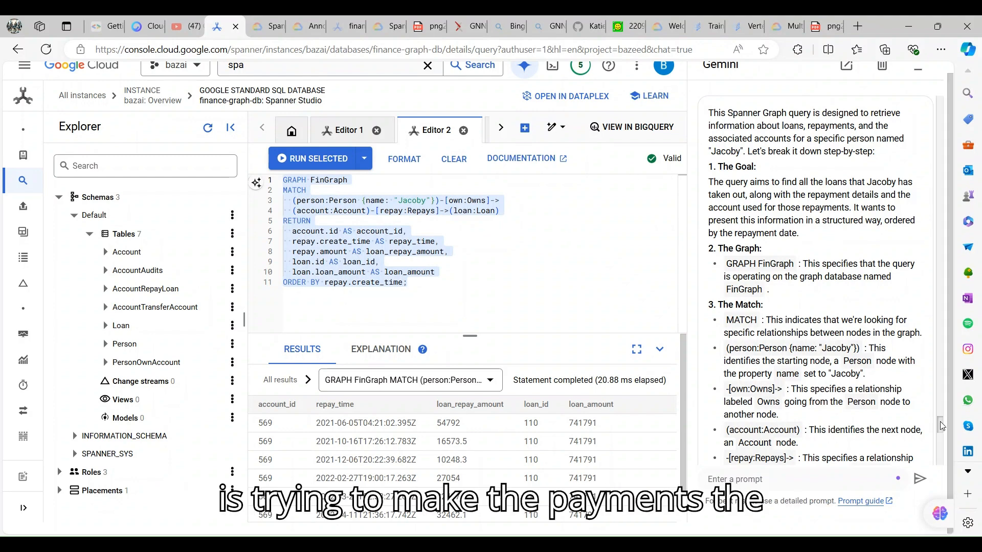
scroll("down", 3)
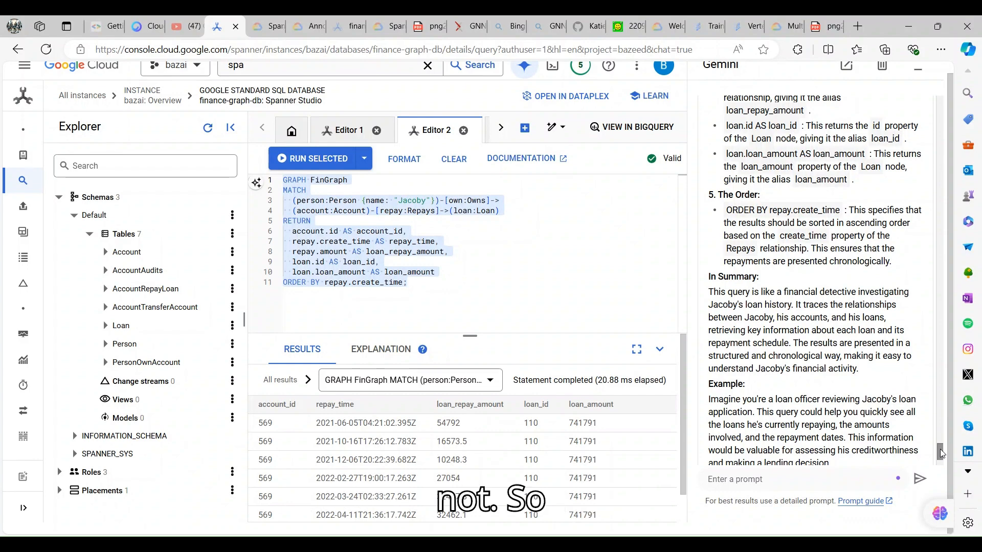
mouse_move(381, 349)
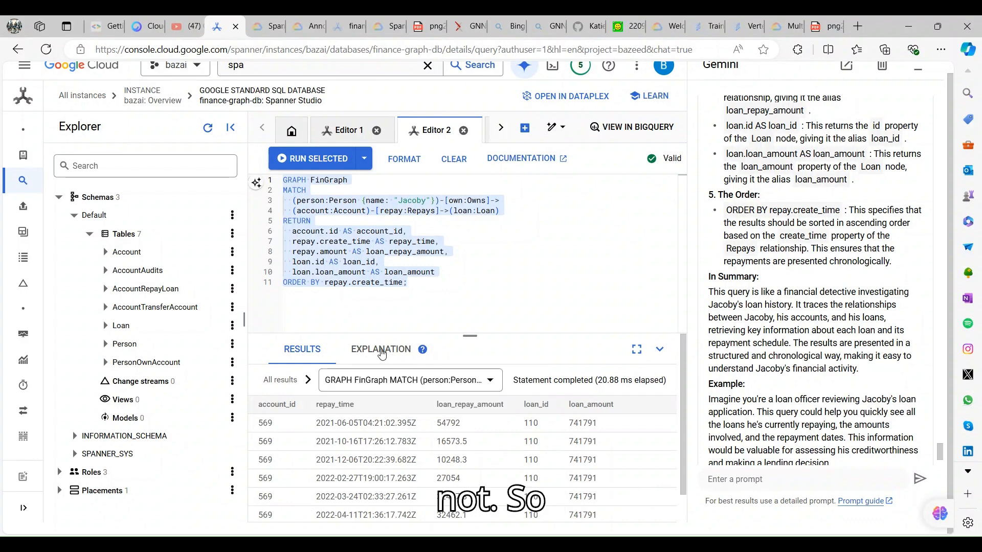
Show the Jacoby query's plan (7 rows returned, 515 scanned) and reveal the Editor 3 tab
left_click(380, 349)
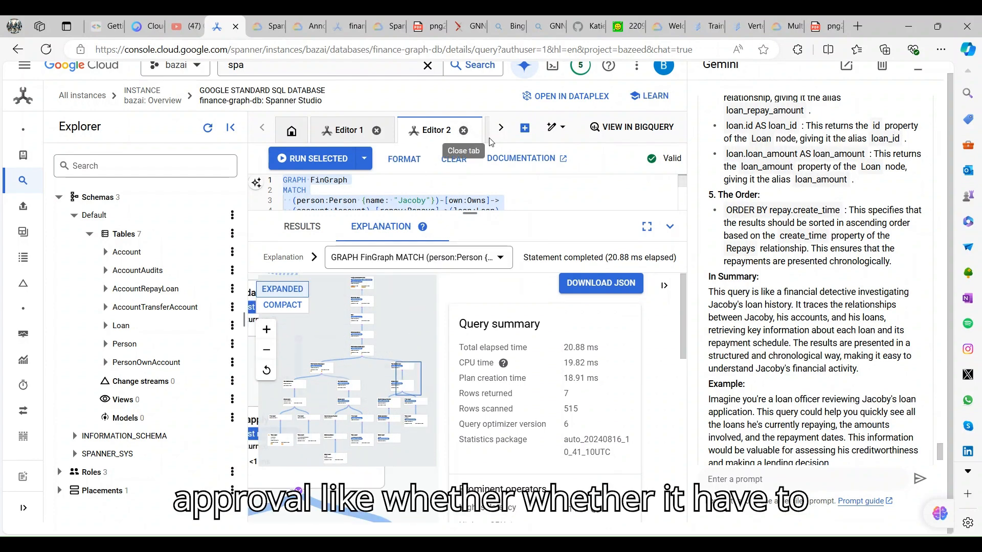
left_click(523, 128)
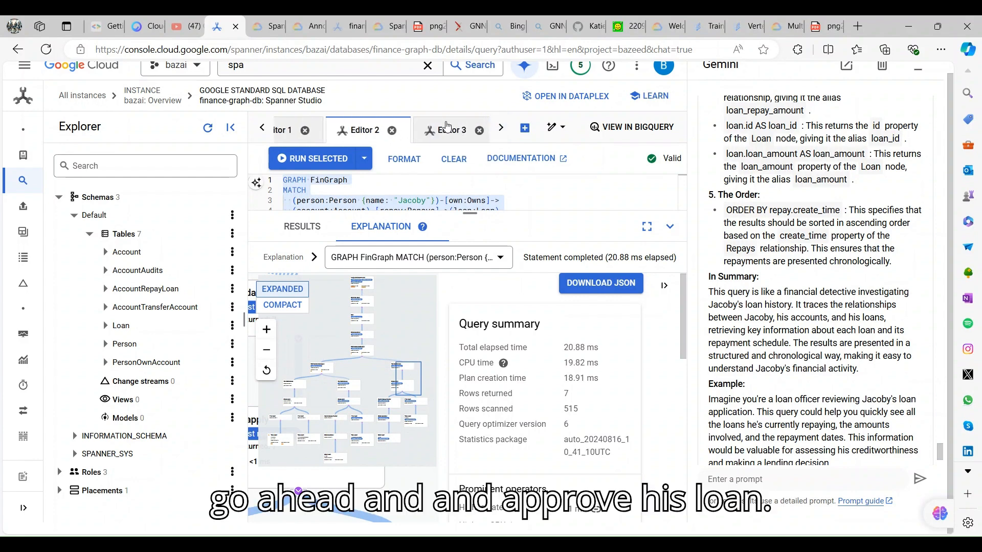
Run Editor 3's Bisla money-flow query for ratios of accounts 540 and 312
left_click(448, 129)
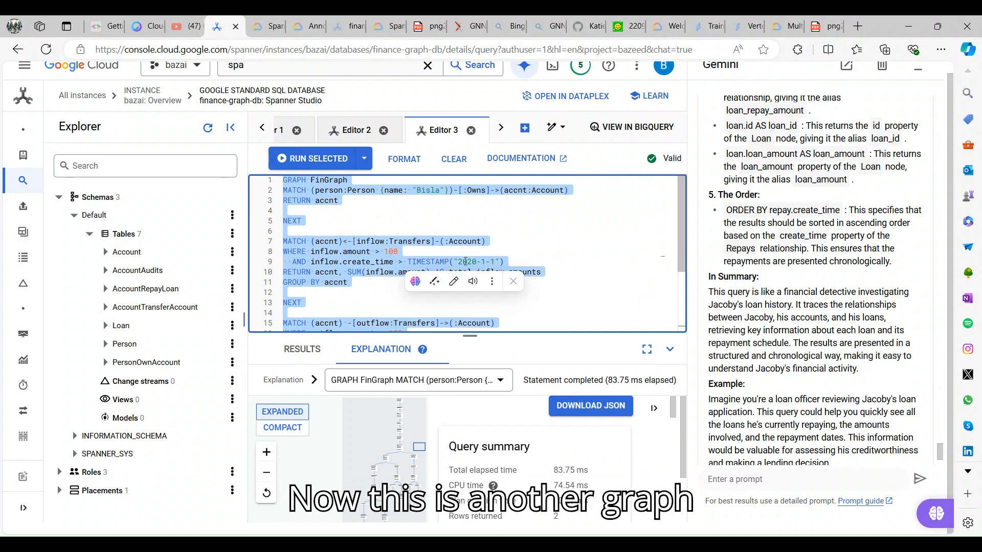
type("LET money_flow_ratio = total_inflow_amounts / total_outflow_amounts RETURN accnt.id, money_flow_ratio ORDER BY money_flow_ratio DESC;")
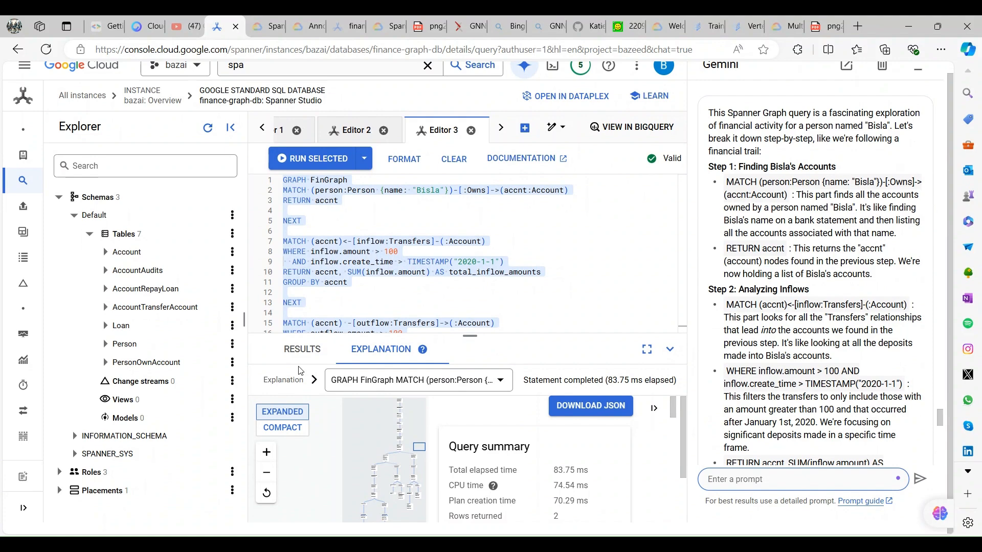
left_click(302, 349)
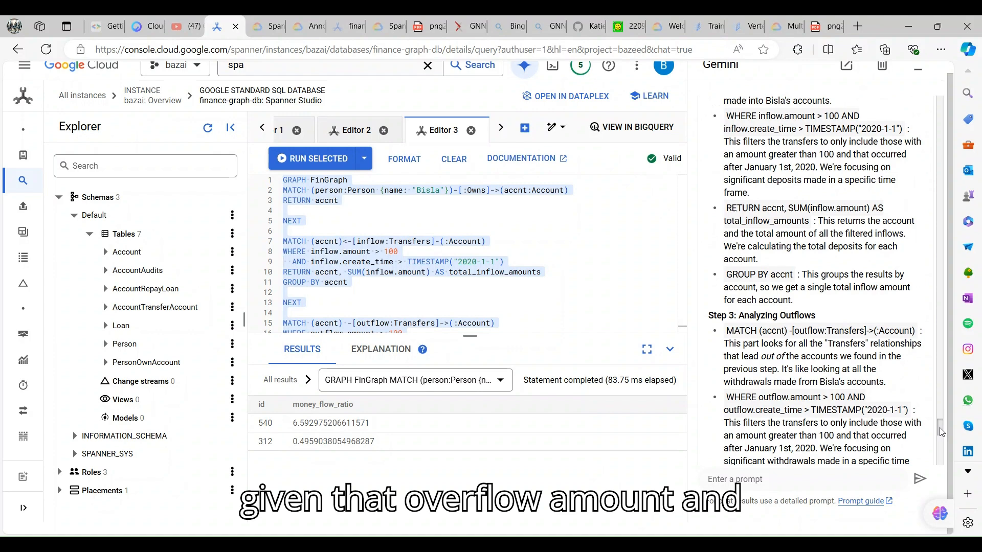
scroll("down", 3)
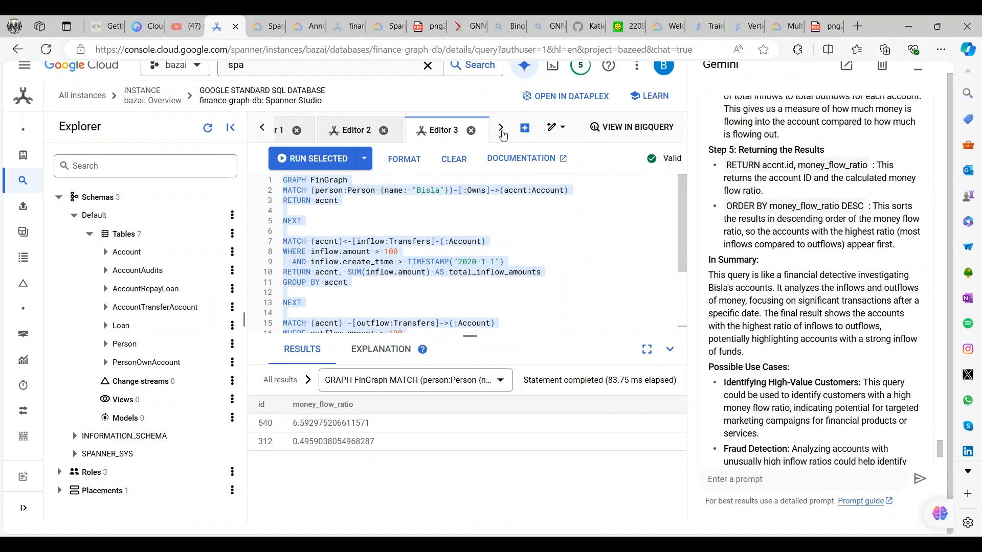
Run Editor 4's audit query for accounts reachable from account 11 and browse records
left_click(524, 127)
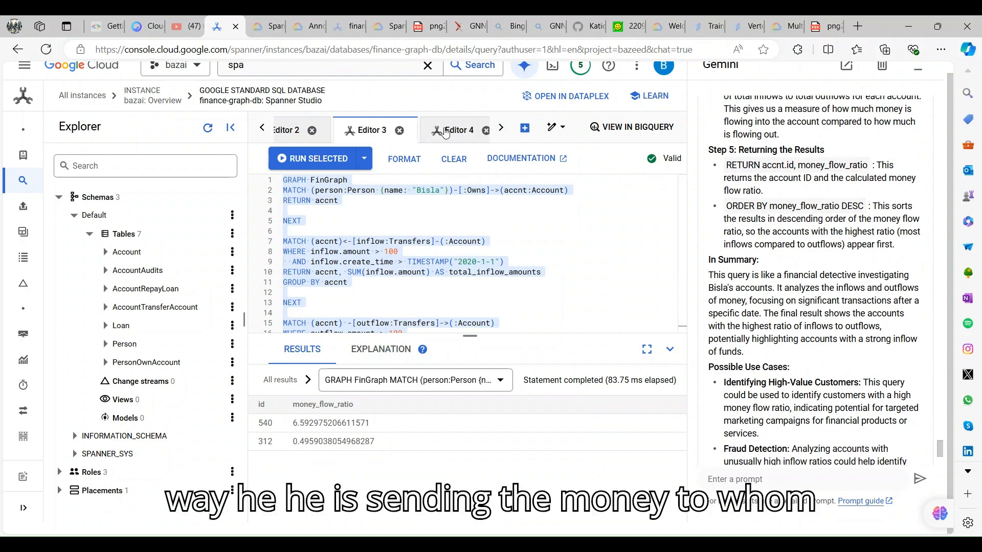
left_click(452, 130)
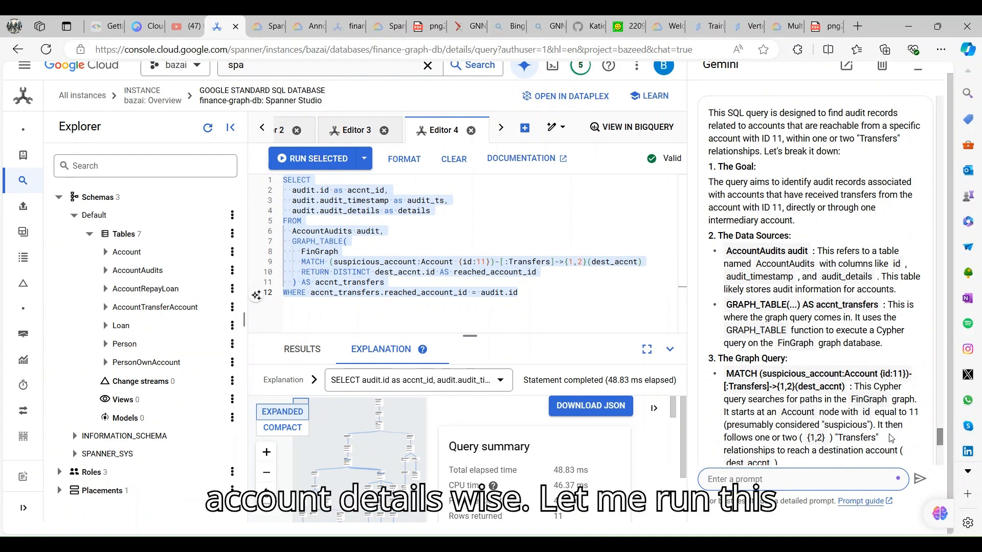
left_click(319, 158)
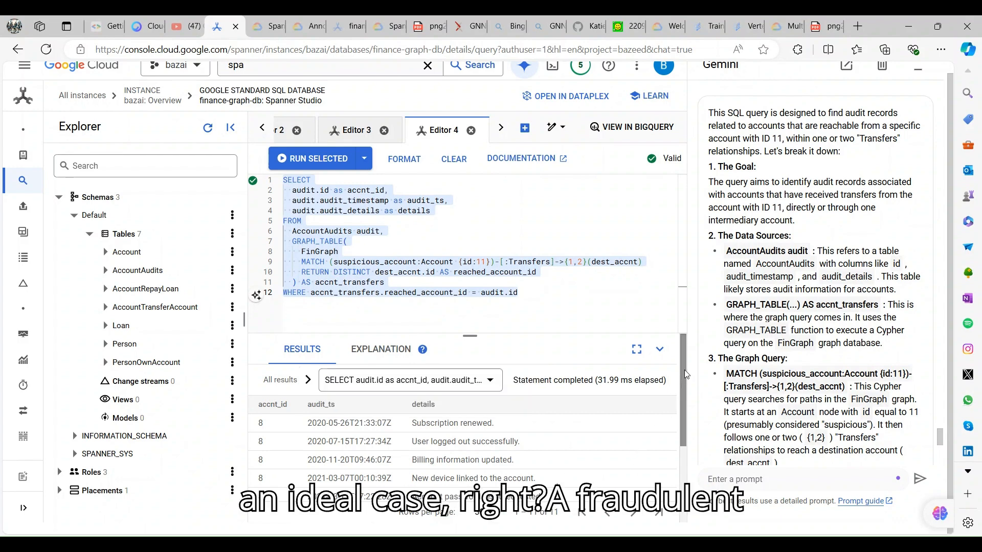
scroll("down", 3)
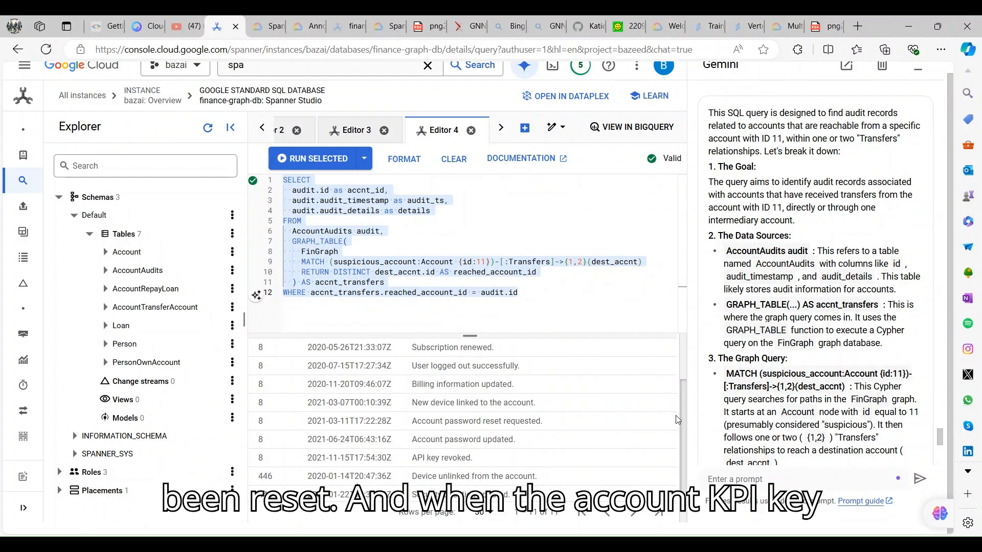
scroll("down", 3)
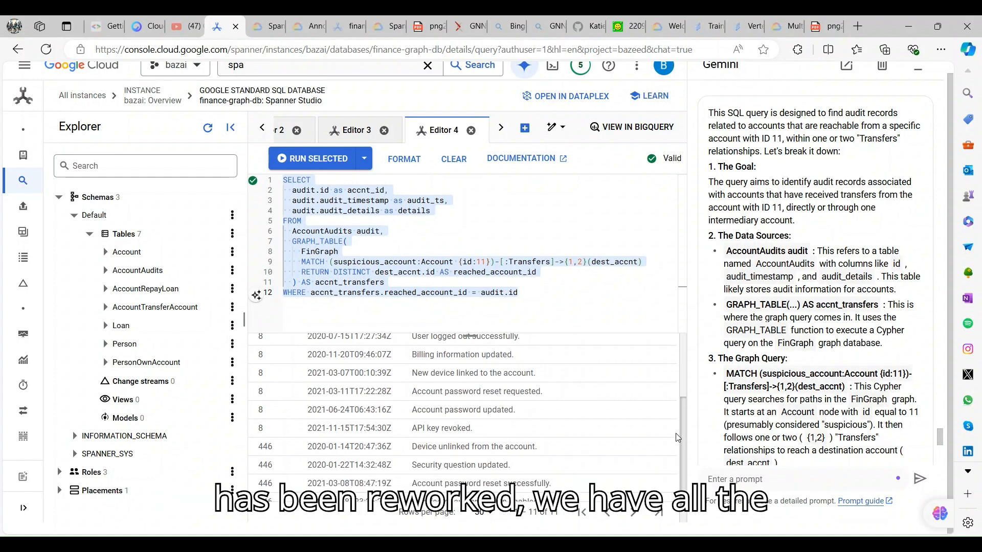
scroll("down", 3)
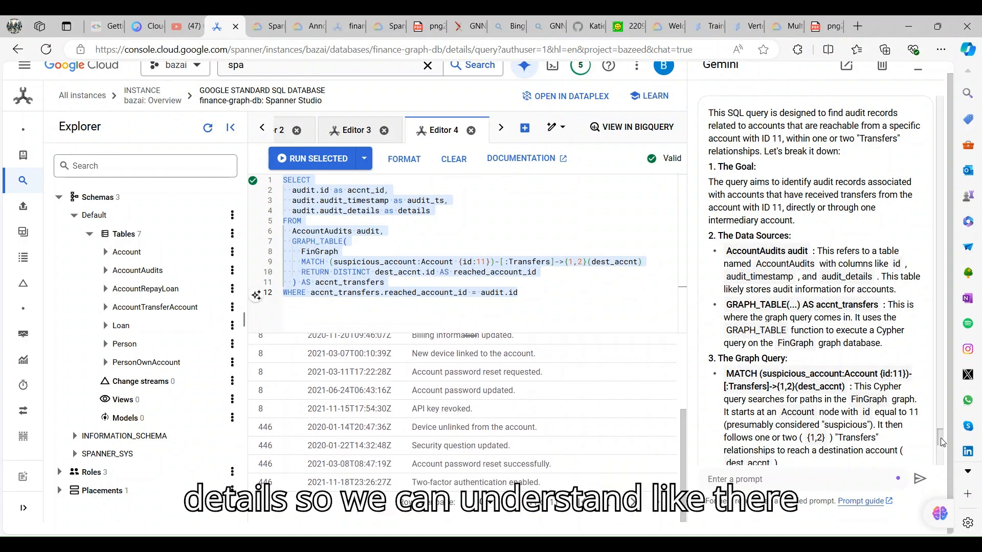
scroll("down", 3)
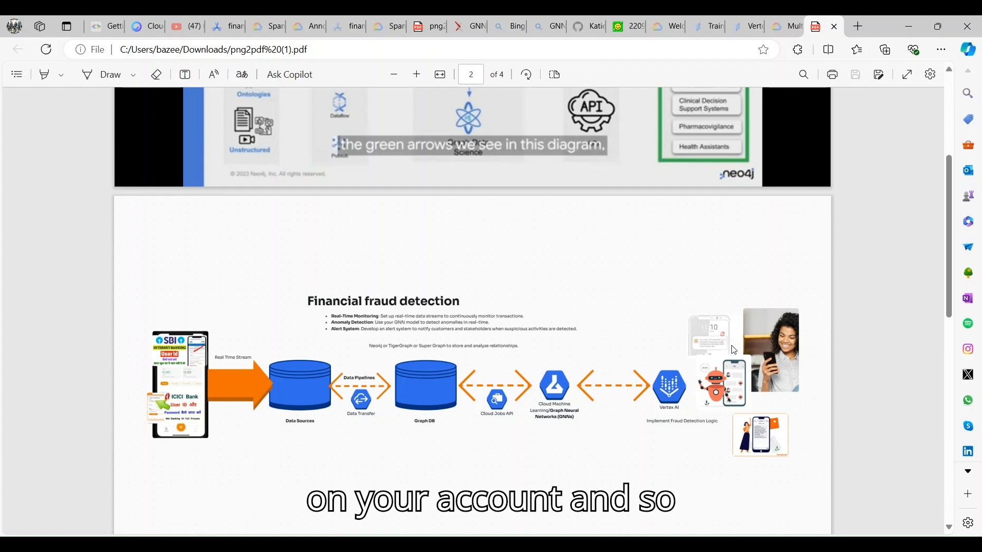
mouse_move(745, 346)
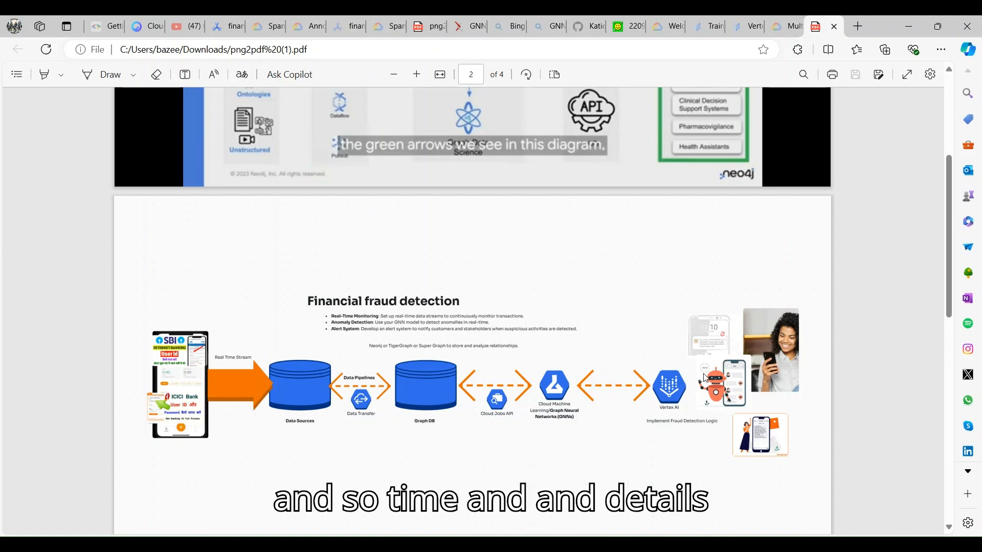
mouse_move(658, 362)
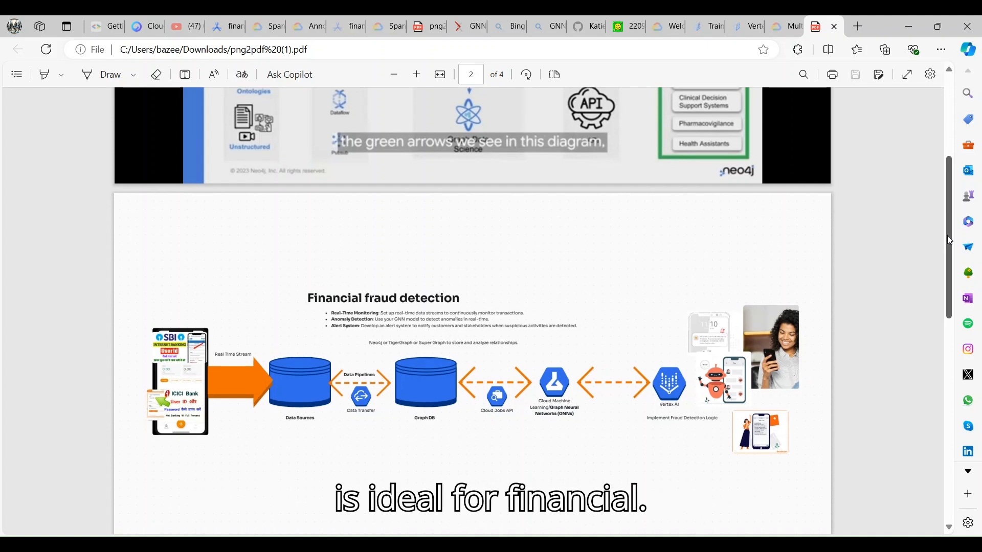
Scroll past the fraud-detection architecture slide to page 3's Person–Account transfer graph
scroll("down", 3)
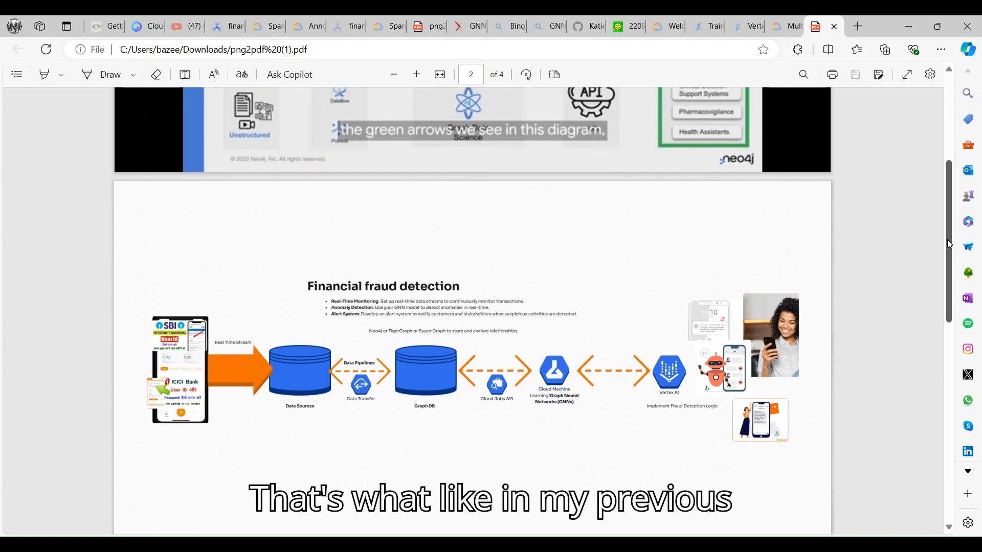
scroll("down", 3)
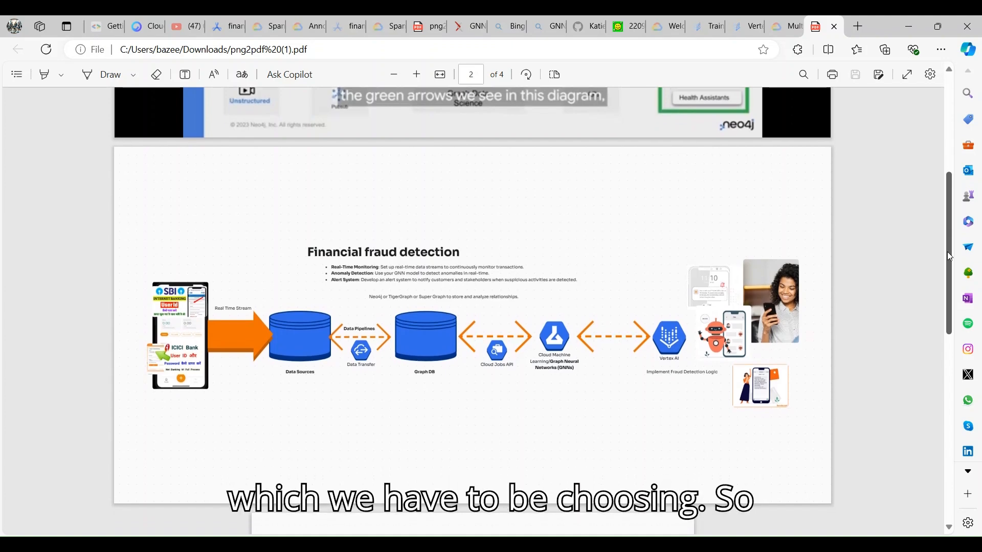
scroll("down", 3)
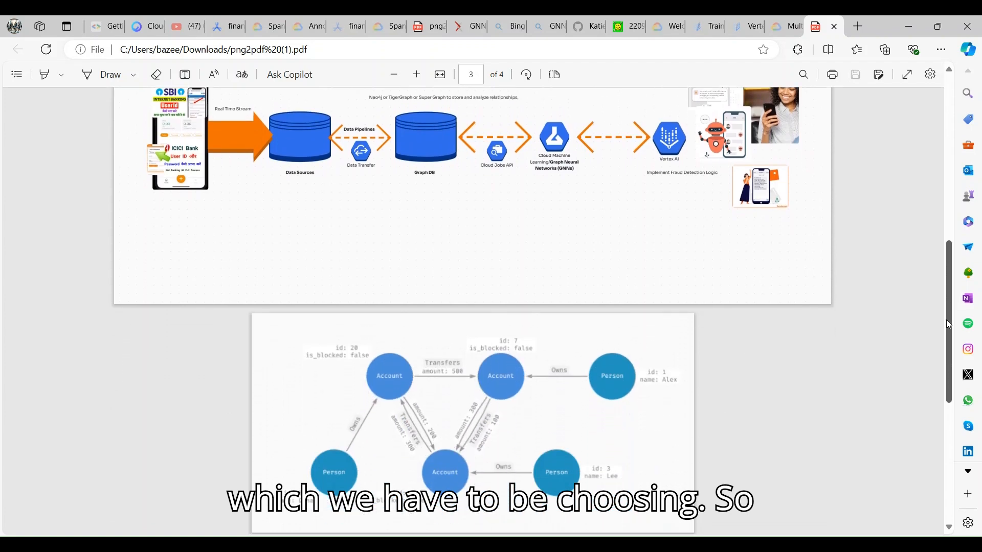
scroll("down", 3)
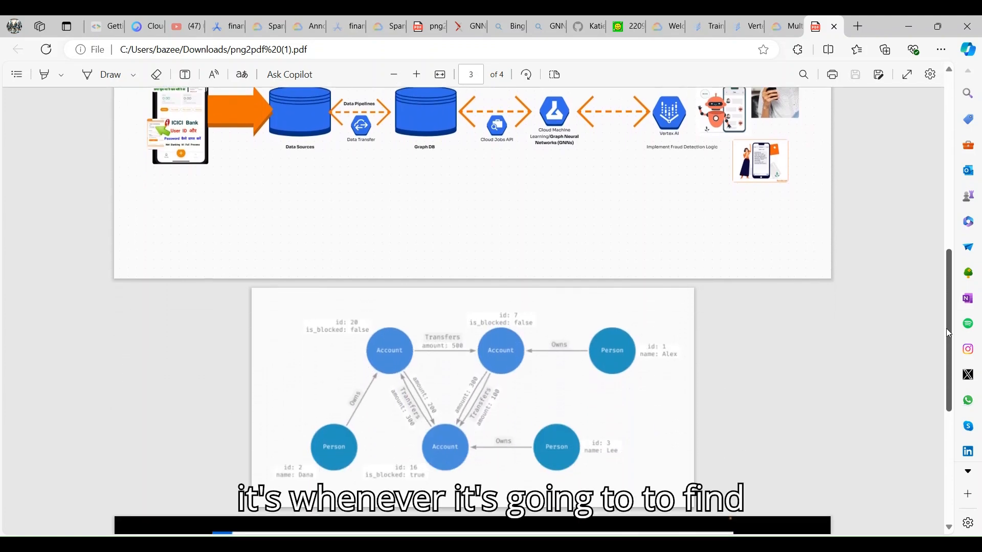